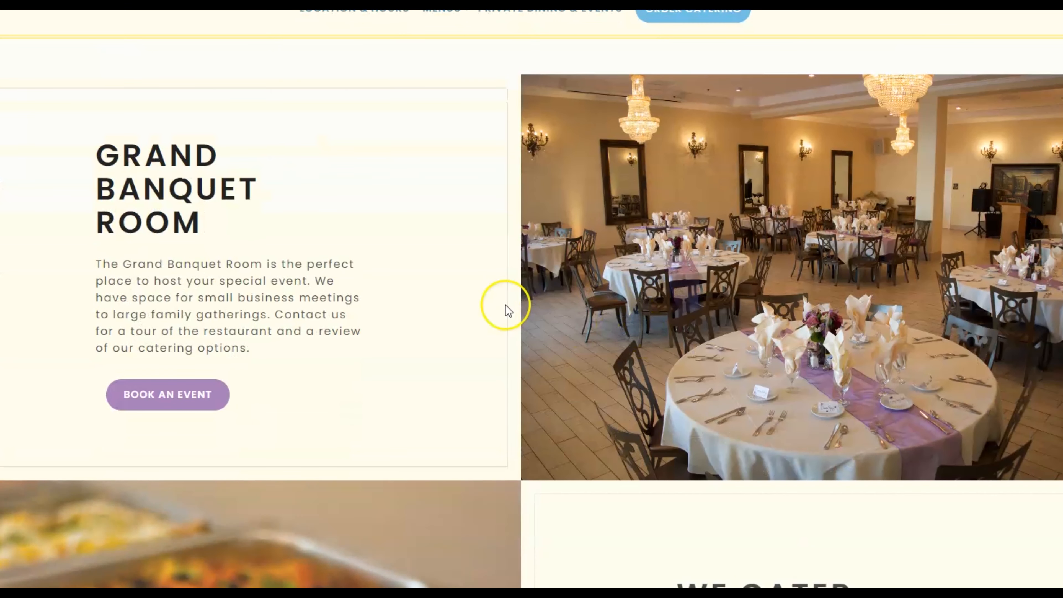
Scroll the canvas to frame the Generic page and its surrounding page nodes
scroll("down", 3)
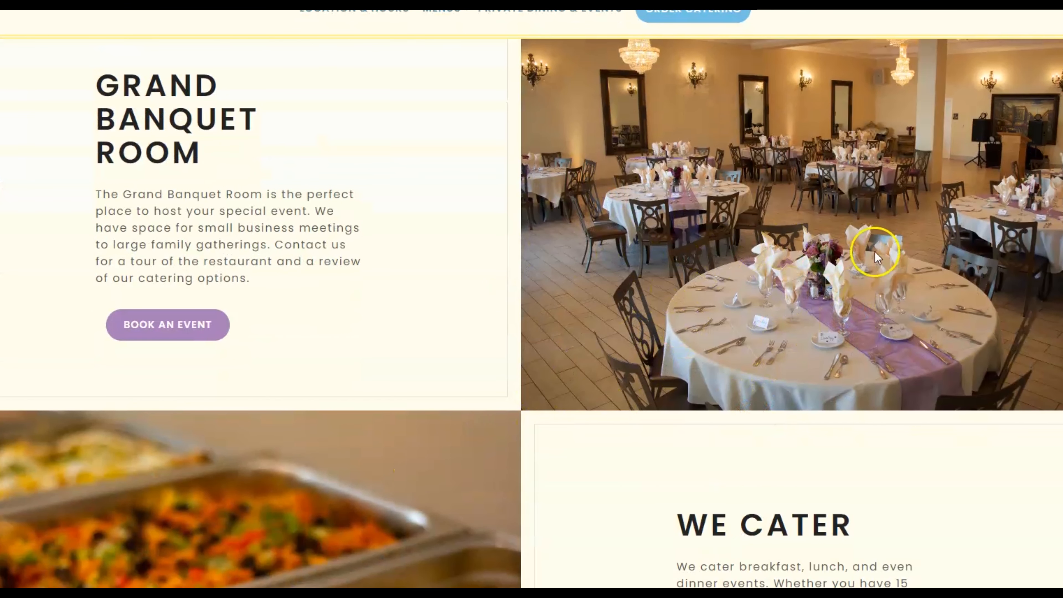
scroll("down", 3)
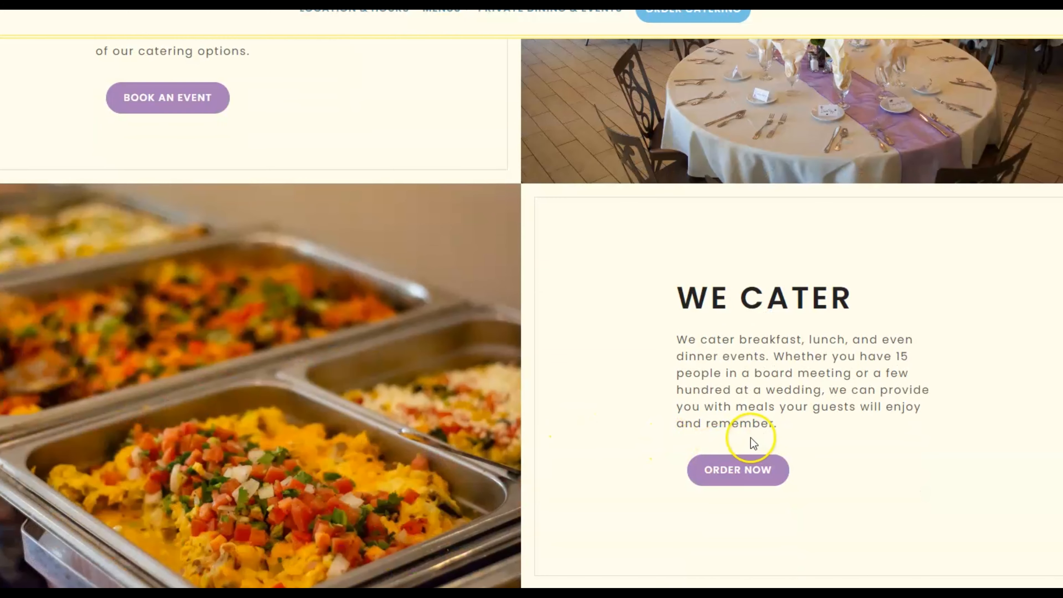
scroll("up", 3)
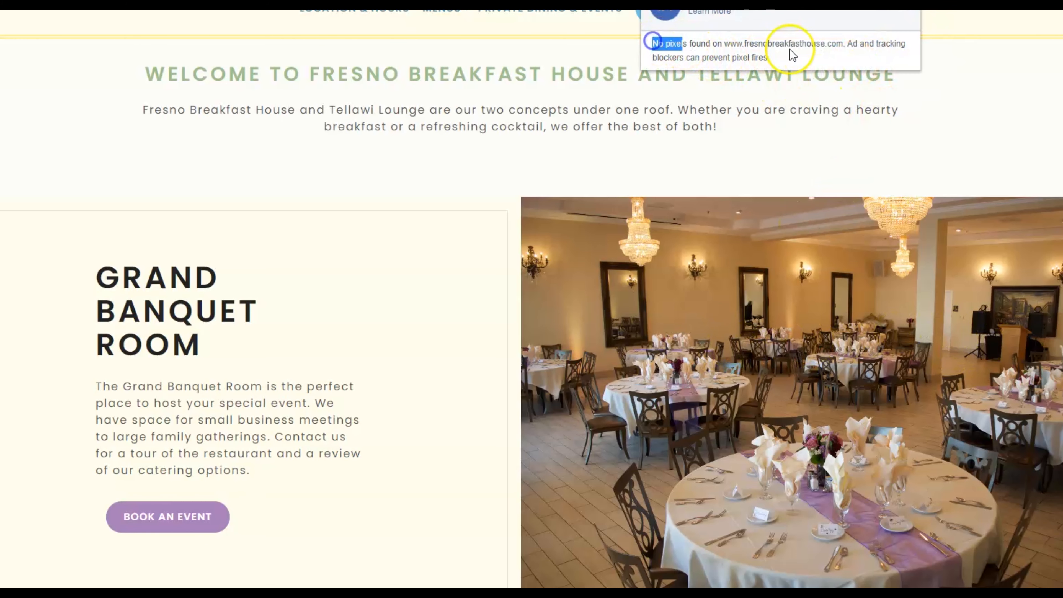
mouse_move(975, 66)
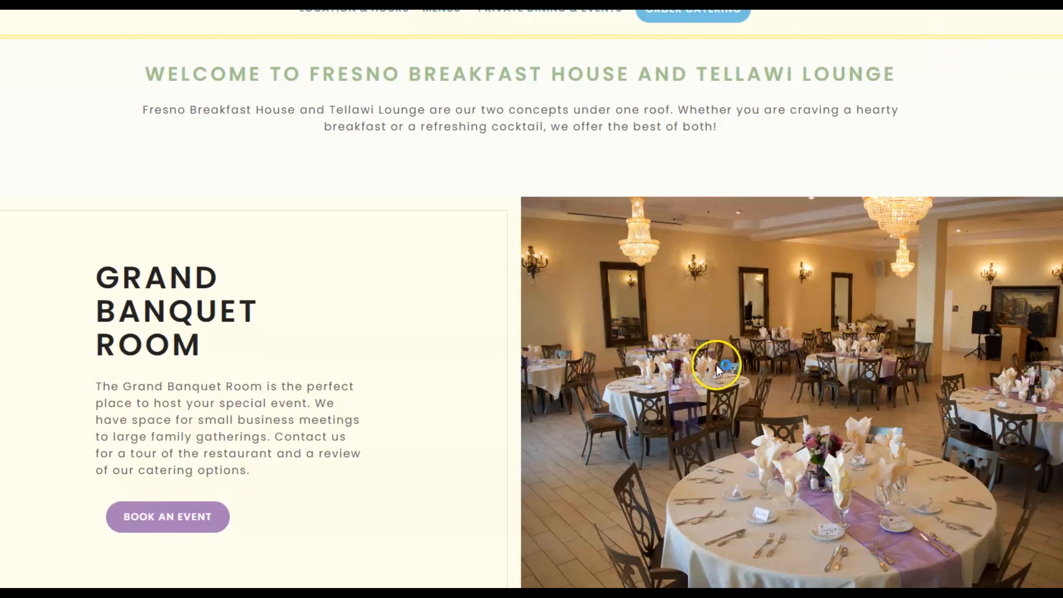
scroll("down", 3)
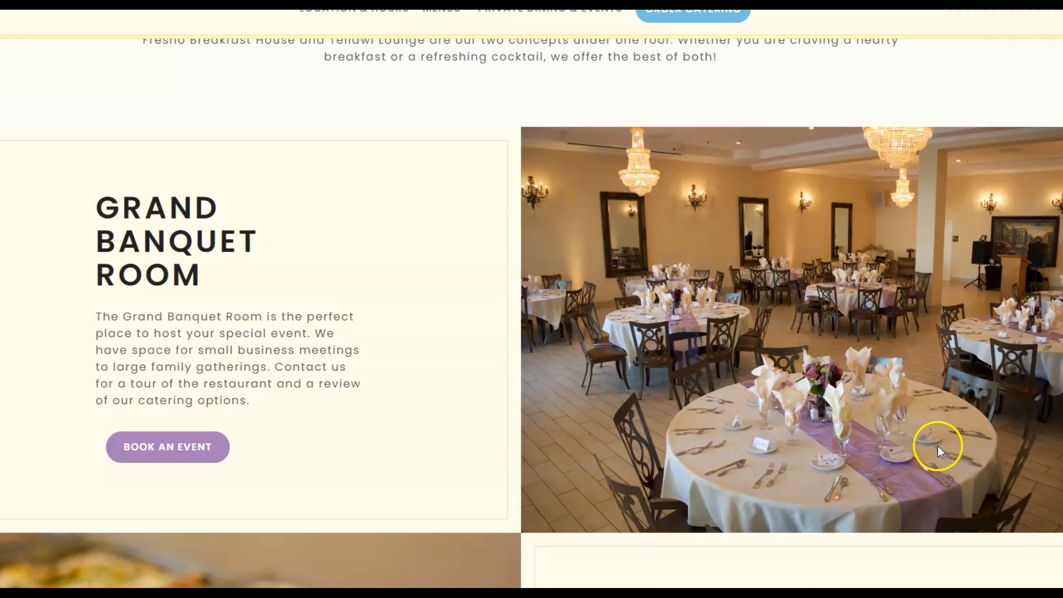
mouse_move(803, 299)
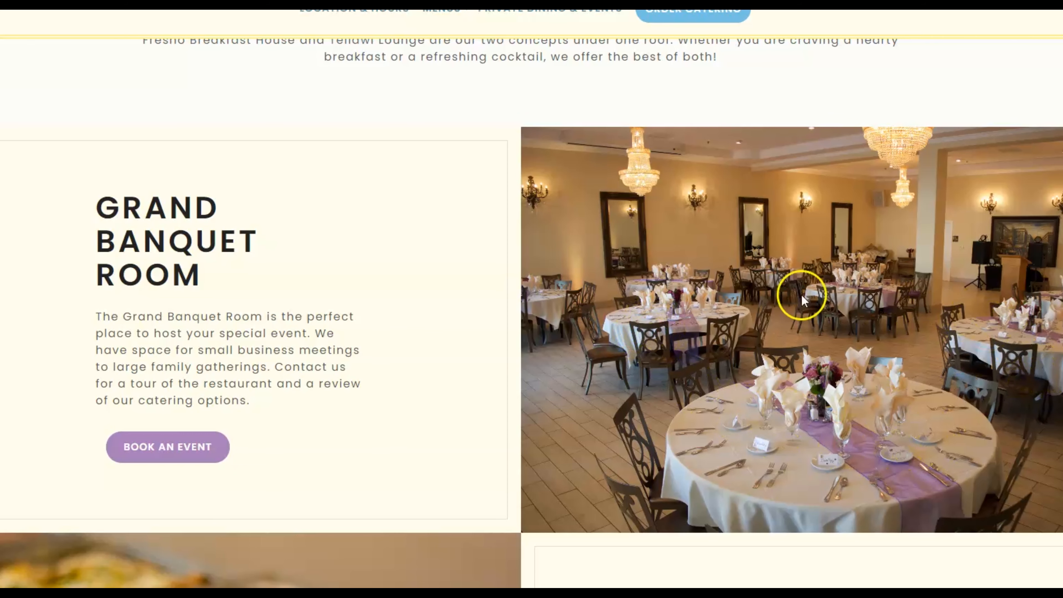
mouse_move(627, 302)
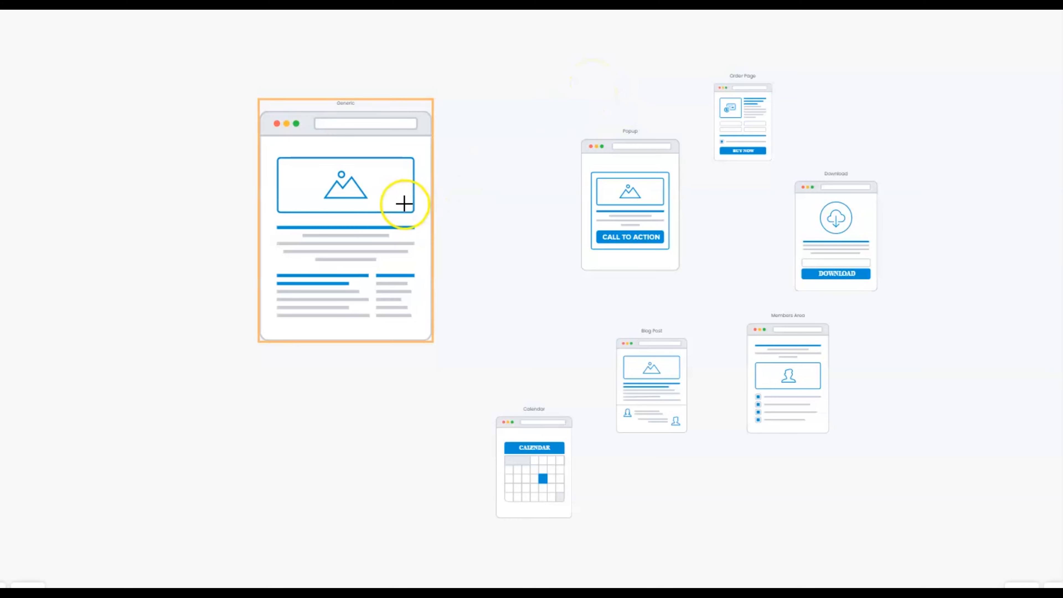
mouse_move(526, 145)
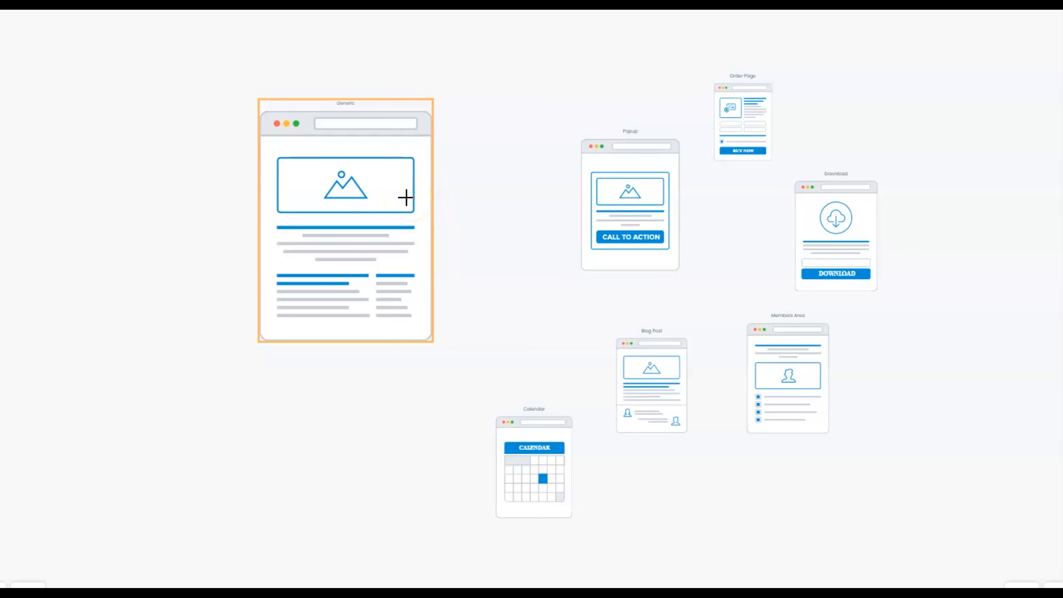
Link the Generic page node to the Order Page node
left_click(344, 185)
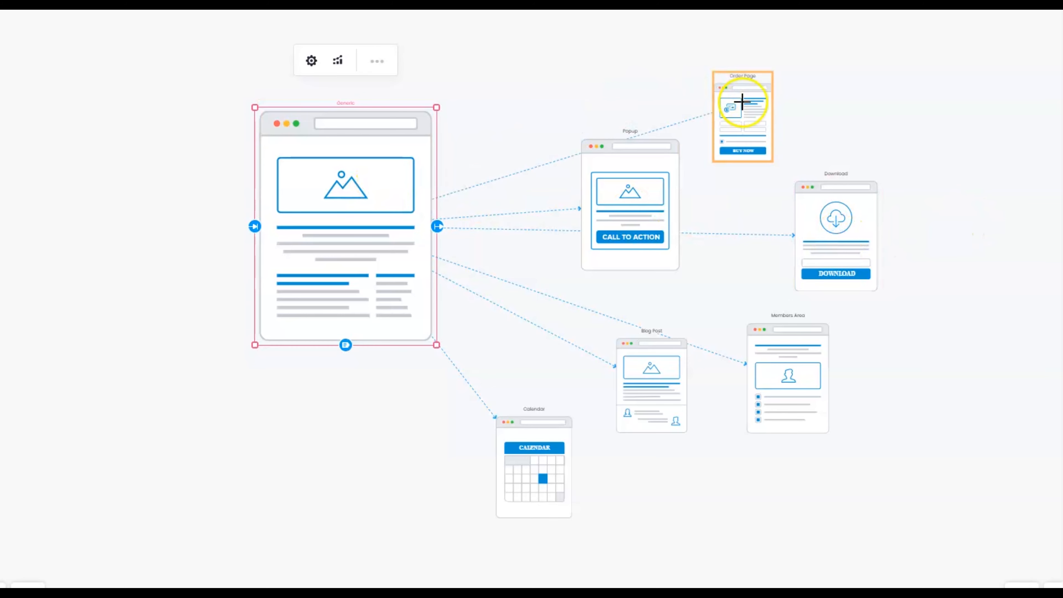
left_click(742, 108)
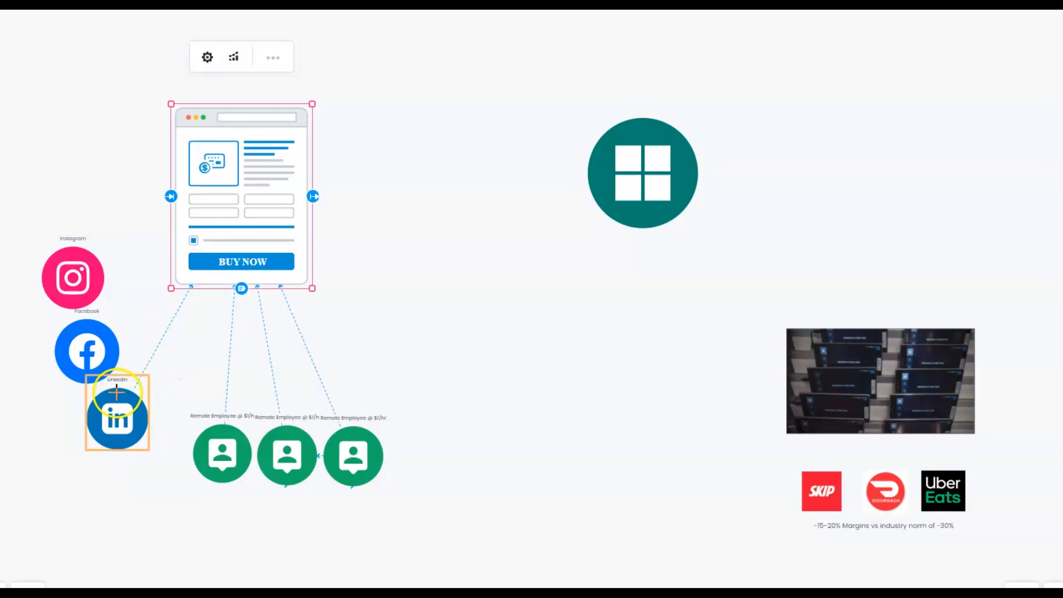
Link the LinkedIn and other social nodes to the Buy Now order page
left_click(117, 417)
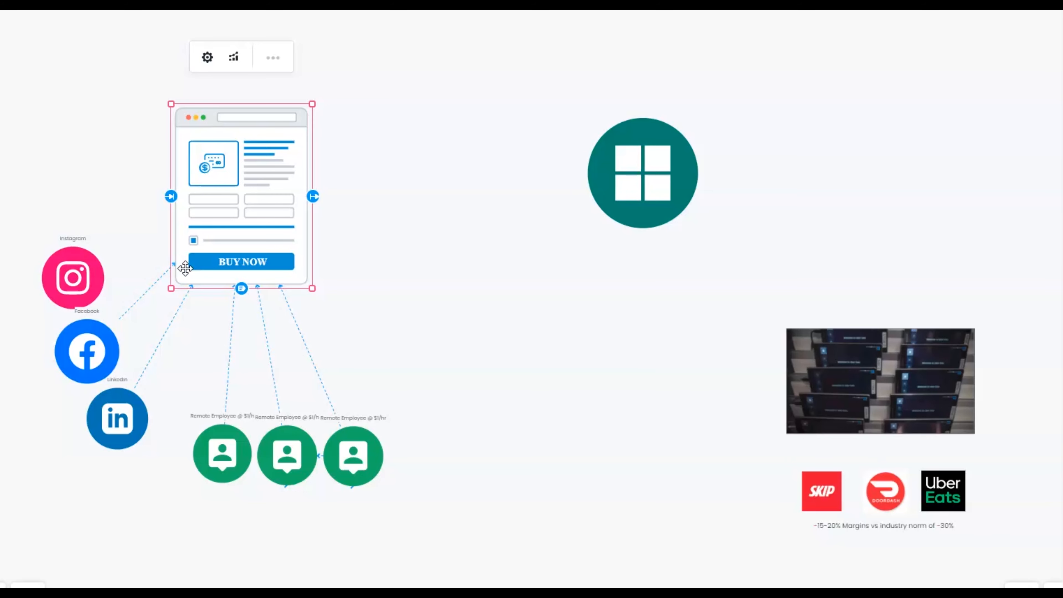
left_click(73, 277)
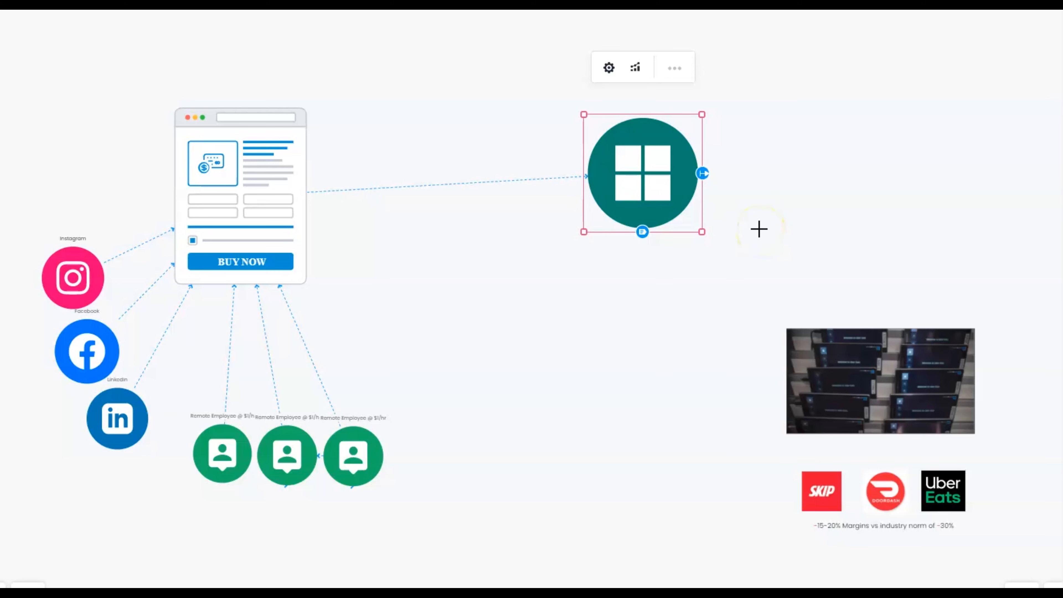
mouse_move(736, 203)
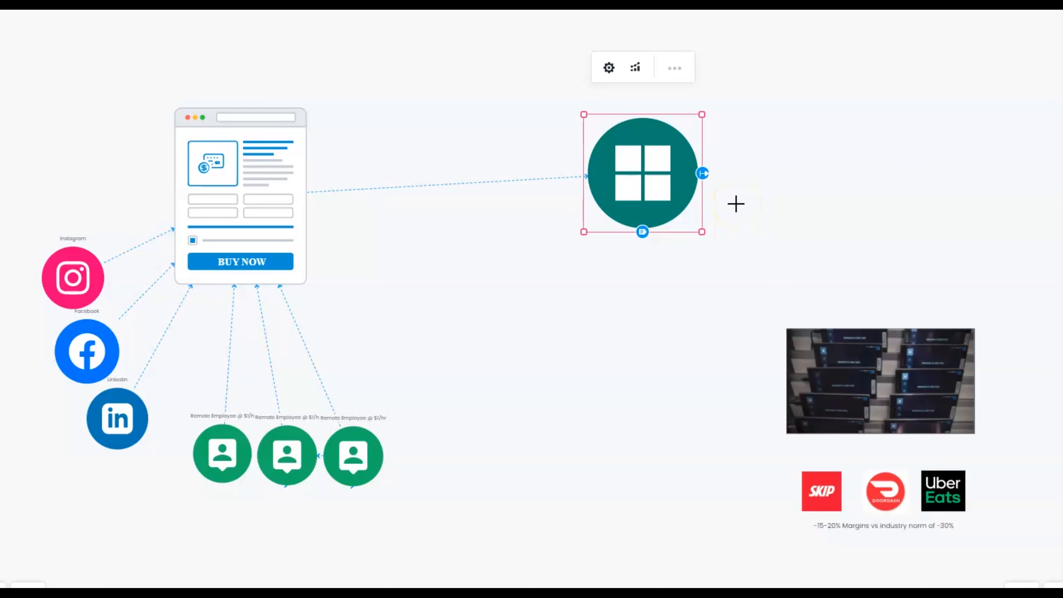